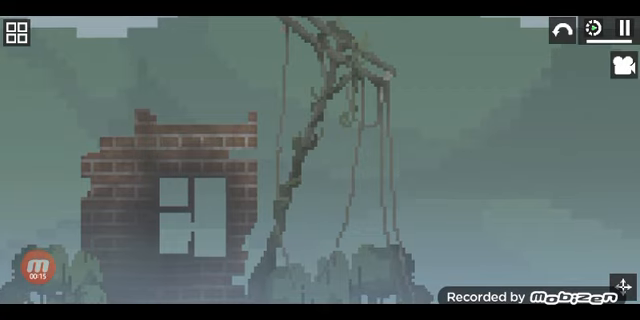
Spawn the Blue Rainbow Friends character in front of the ruined brick wall.
click(14, 32)
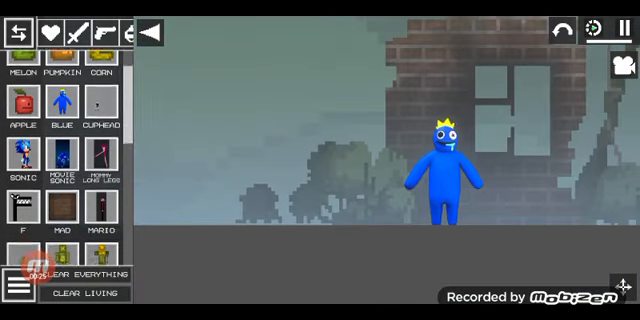
Scroll the spawn item list down to reach the green Rainbow Friends character.
scroll(down, 3)
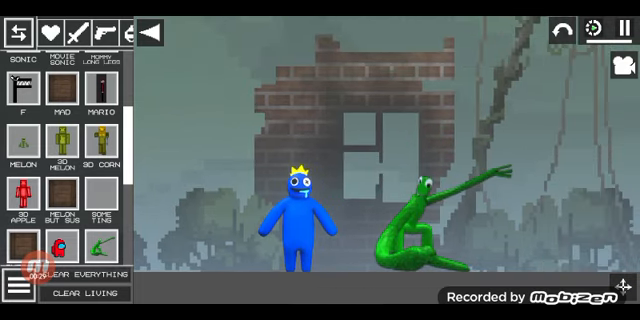
scroll(down, 3)
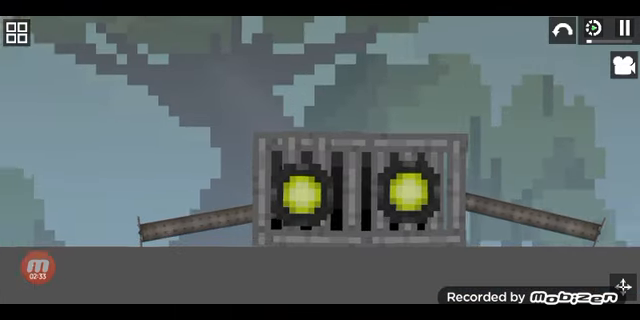
Spawn the saved boxy build with two glowing yellow eyes onto the map.
click(14, 32)
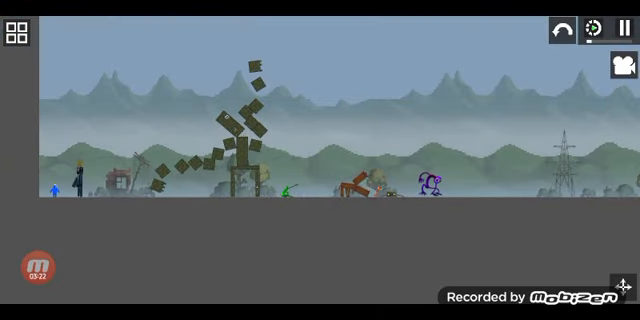
Spawn the remaining characters and saved builds across the playground map.
click(16, 32)
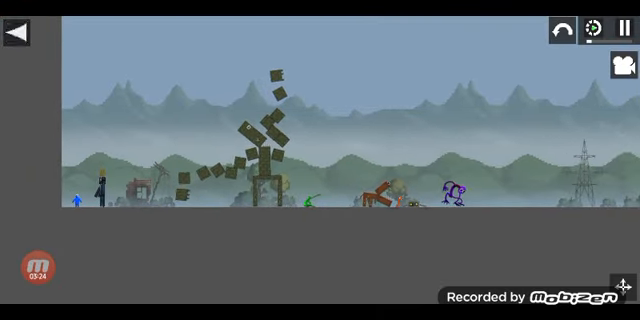